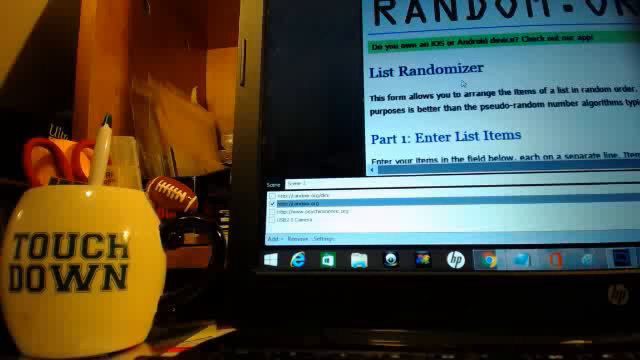
Scroll down to the Part 1 list field holding eric, nicholas, tom and john n
scroll("down", 3)
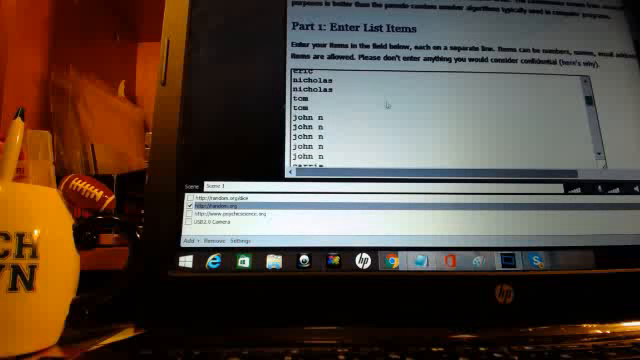
Scroll down to view the new list ending in repeated daniel entries
scroll("down", 3)
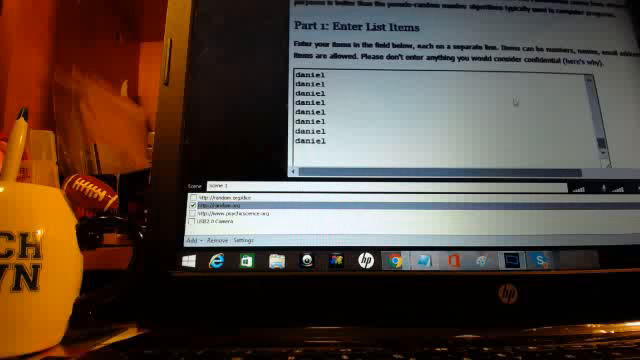
Randomize the list under Part 2: Go! to shuffle the six titans and ravens entries
scroll("down", 3)
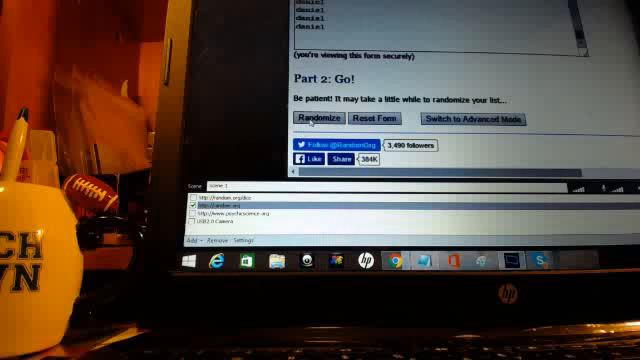
left_click(323, 119)
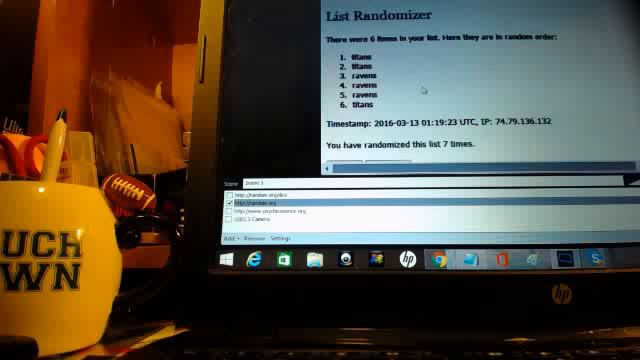
Scroll down through the shuffled six-item Ravens/Titans result
scroll("down", 3)
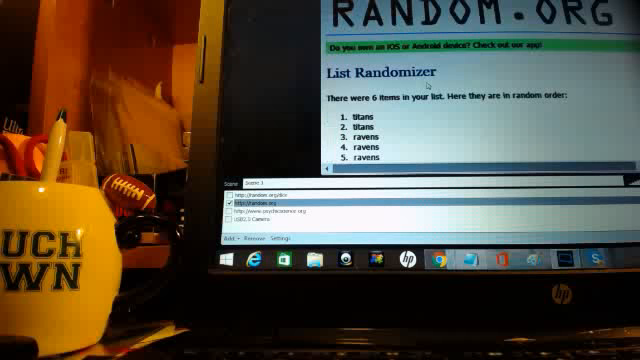